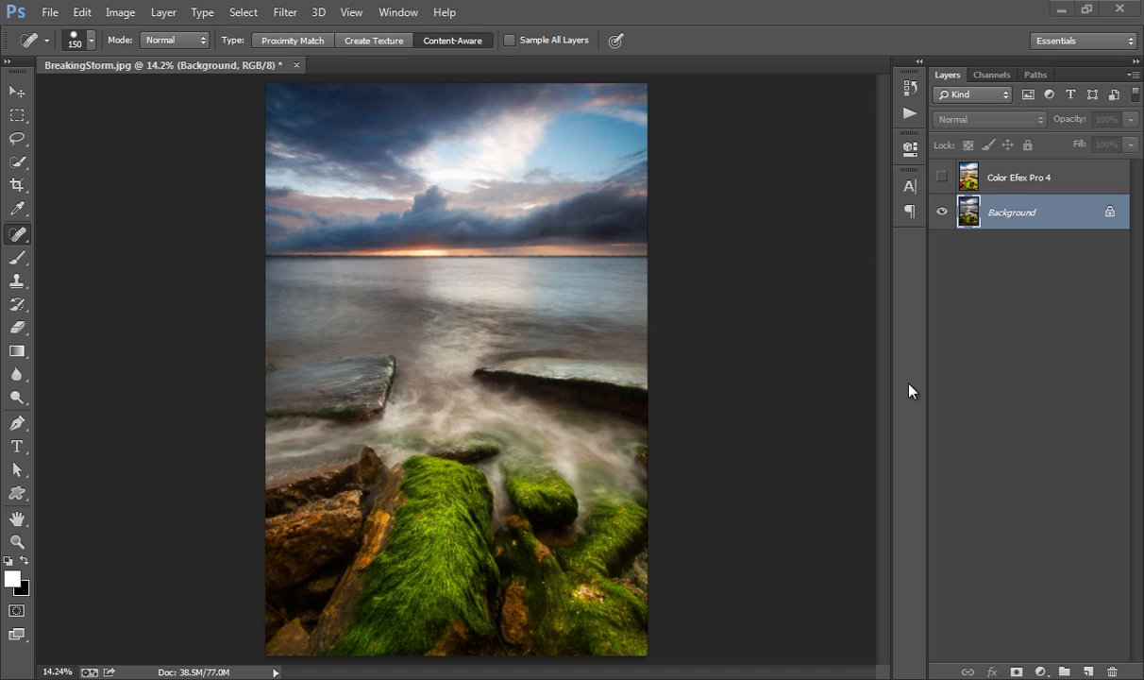
mouse_move(294, 38)
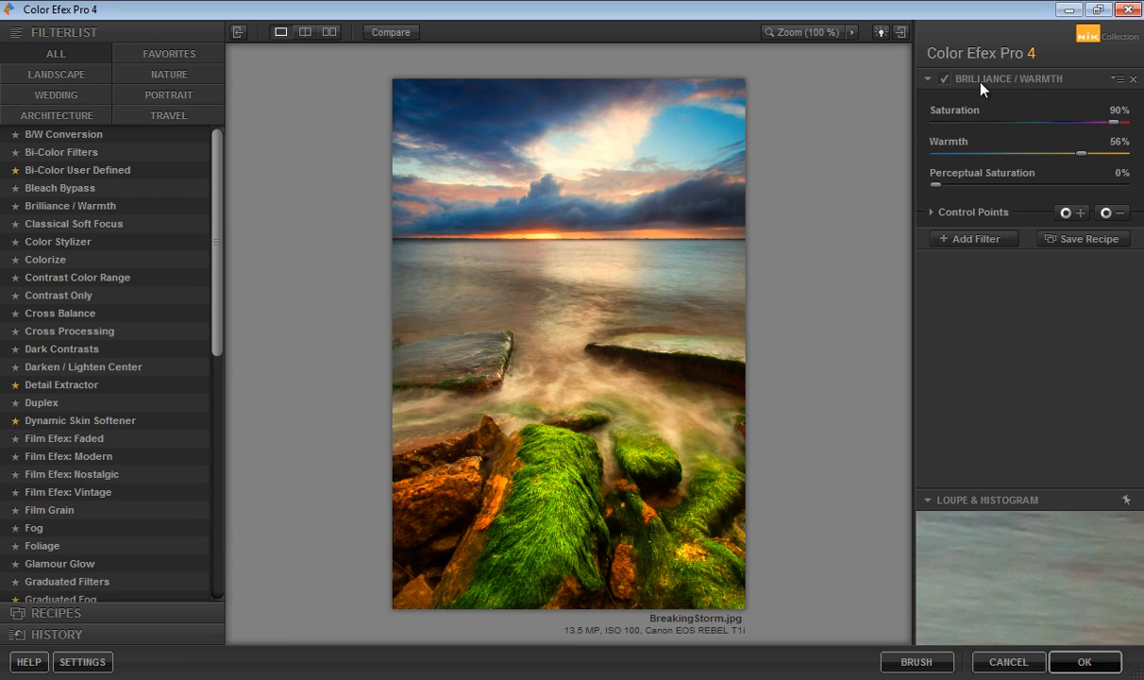
mouse_move(993, 228)
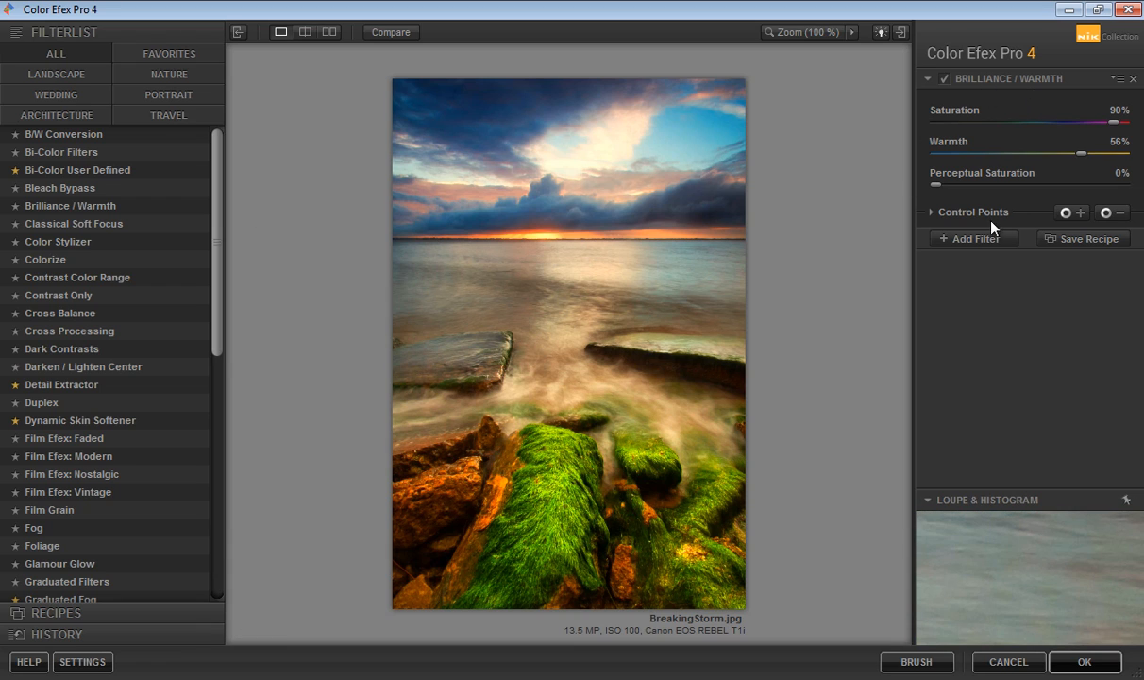
mouse_move(930, 123)
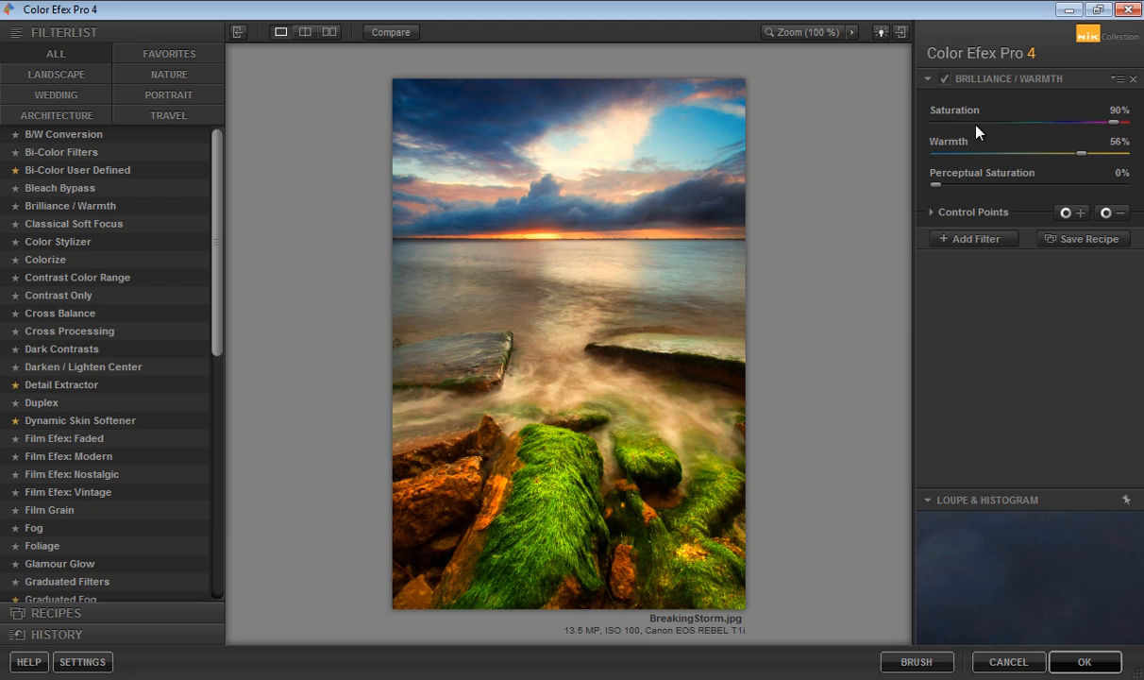
mouse_move(1119, 130)
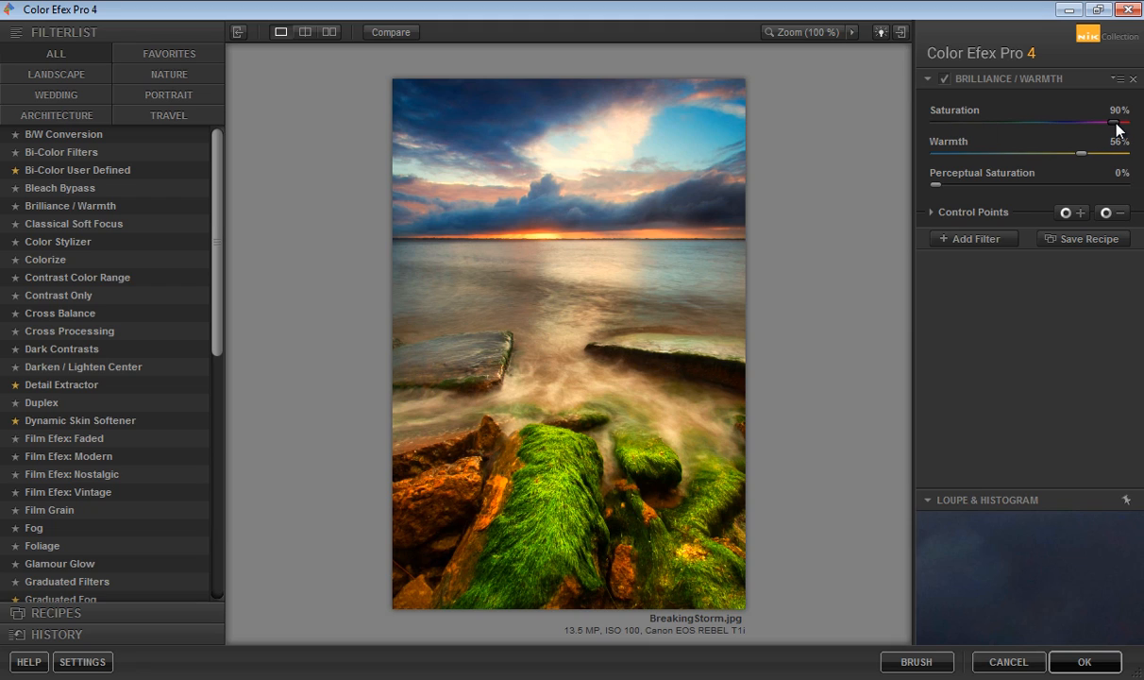
Step: Lower the Brilliance / Warmth saturation to 73% and warmth to 46%
left_click_drag(1119, 124, 1095, 124)
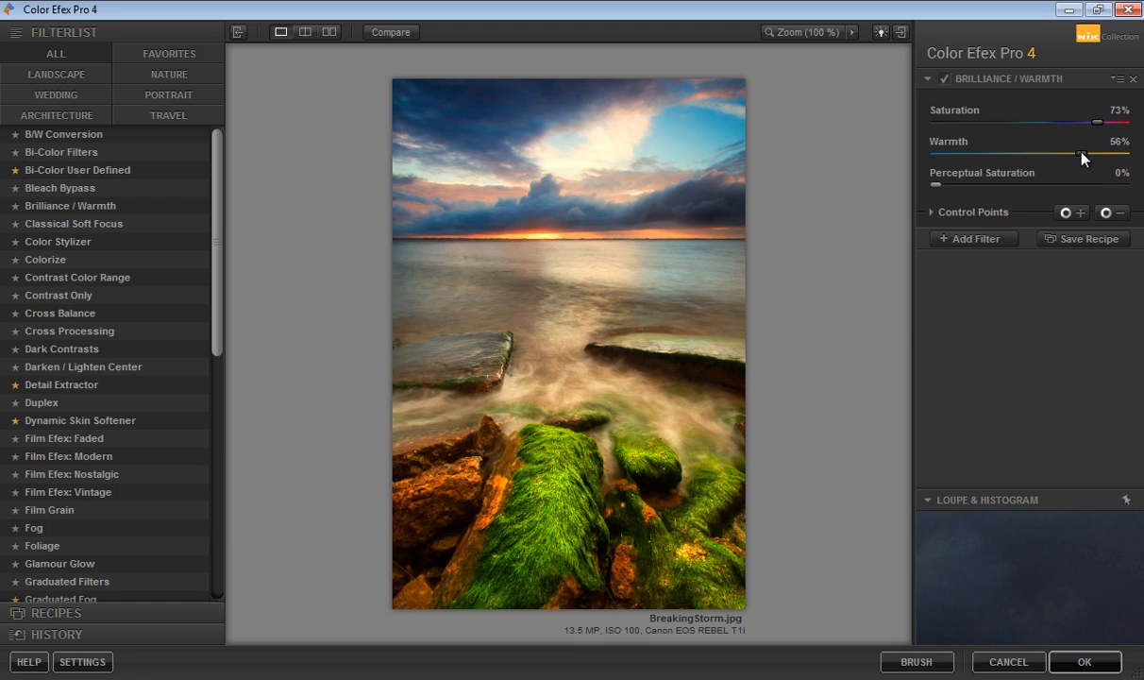
left_click_drag(1095, 154, 1071, 154)
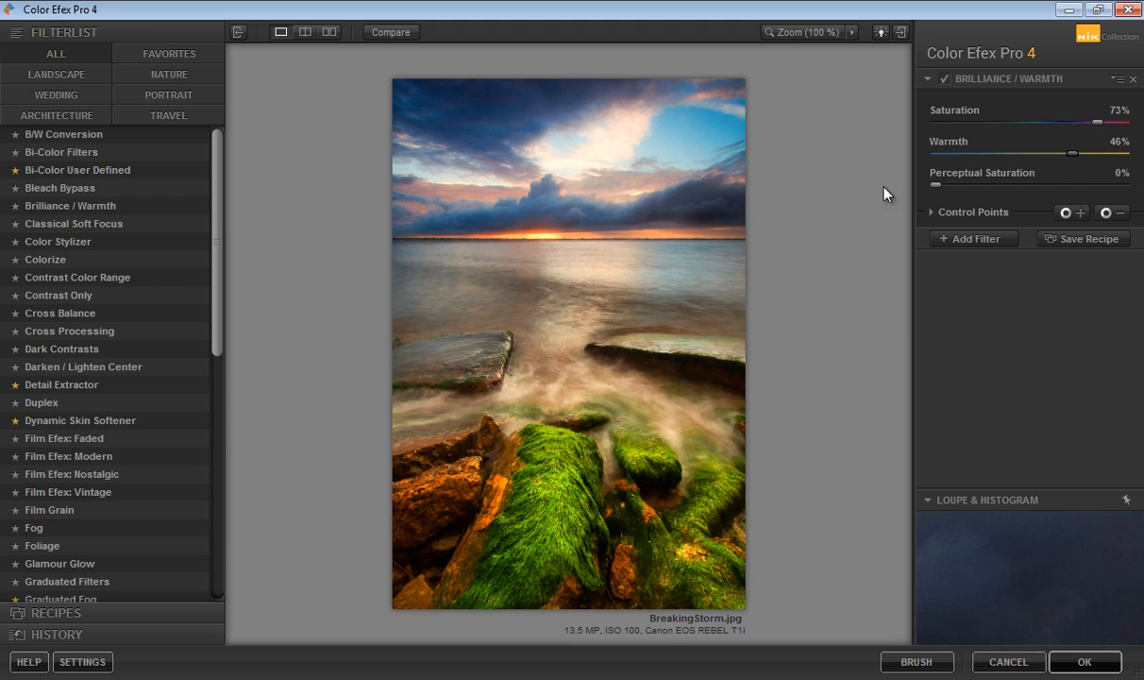
Step: Add a Darken / Lighten Center filter and try different center and border luminosity levels
left_click(973, 238)
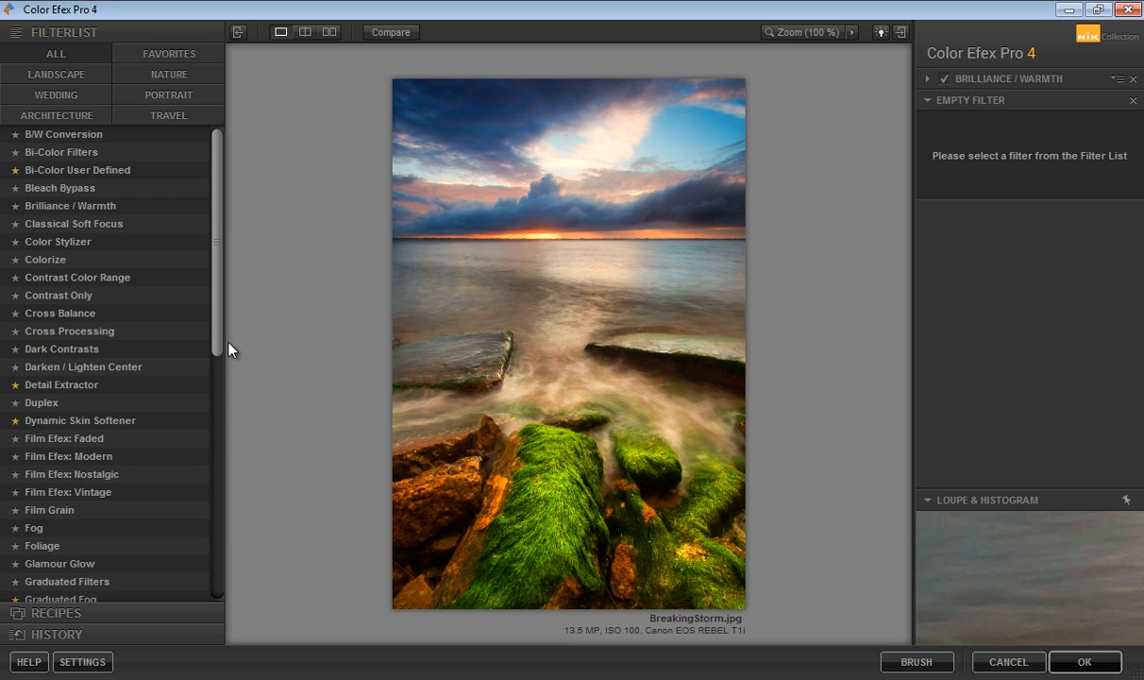
mouse_move(218, 286)
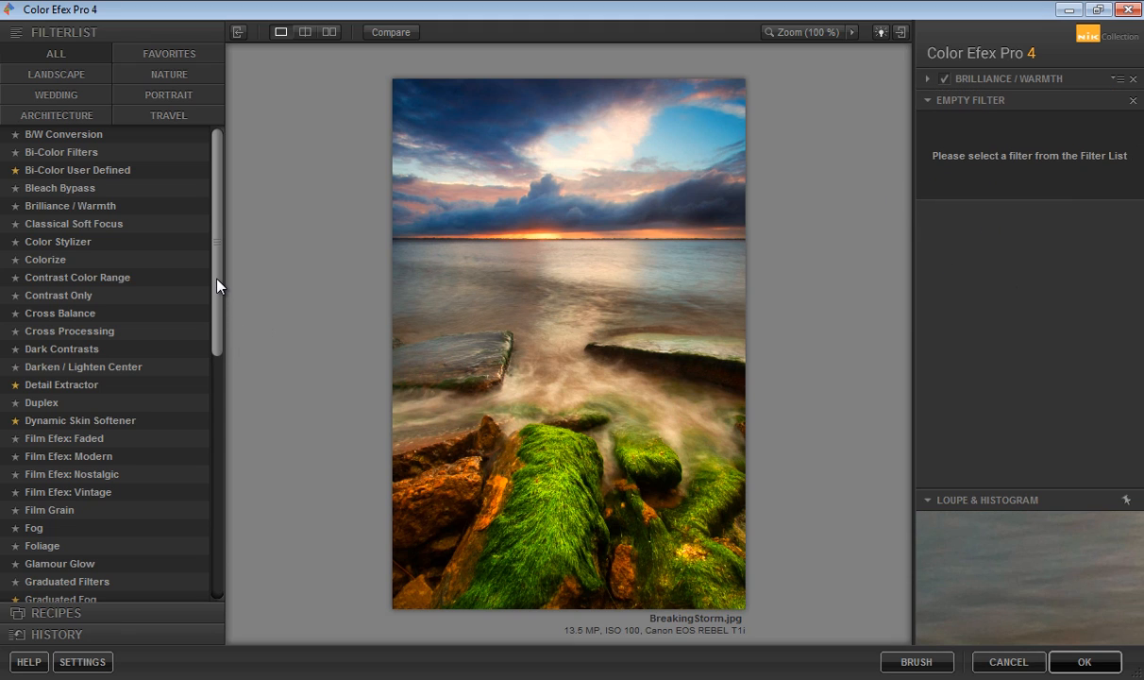
mouse_move(219, 270)
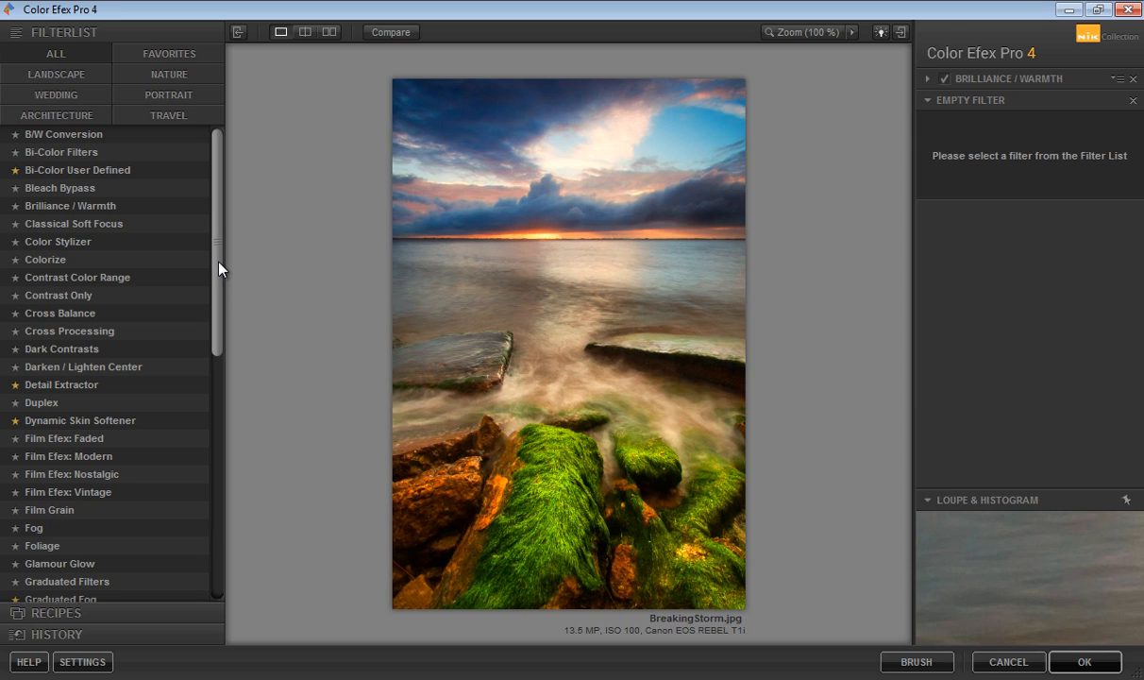
left_click(83, 367)
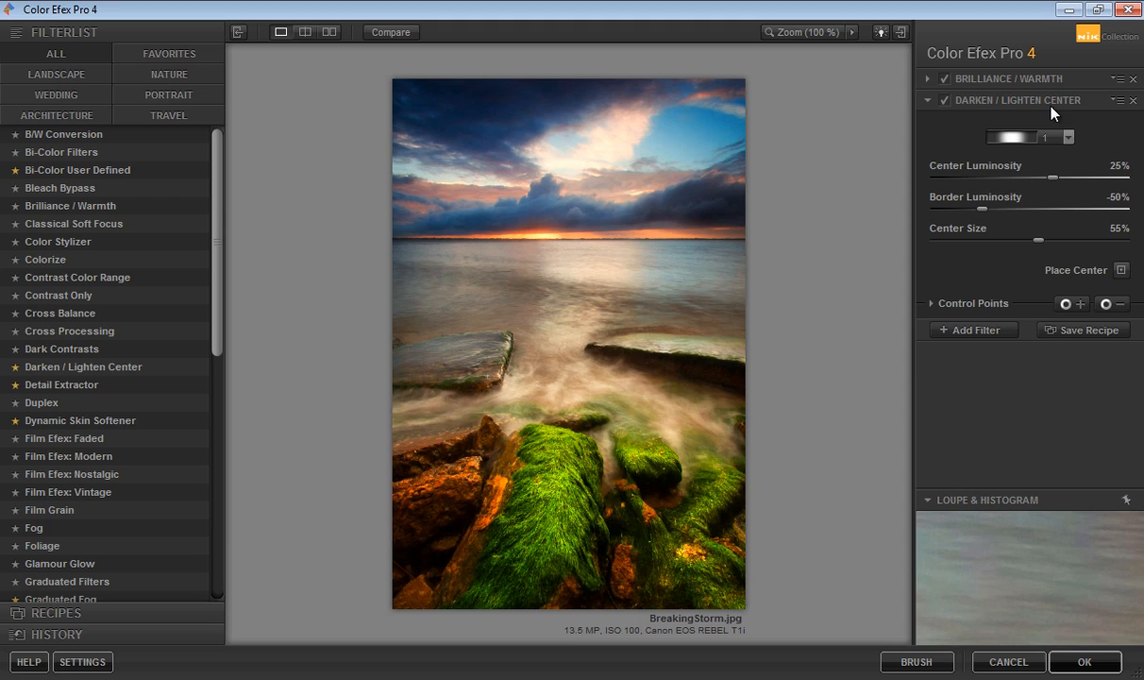
mouse_move(83, 384)
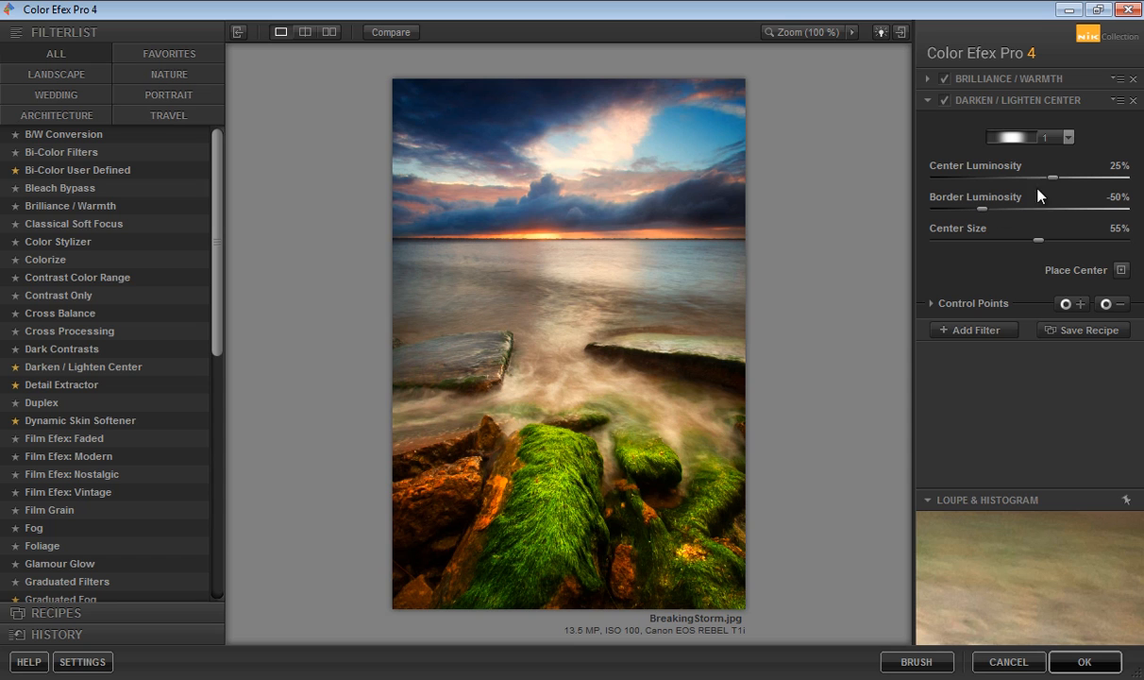
left_click_drag(1048, 178, 1001, 177)
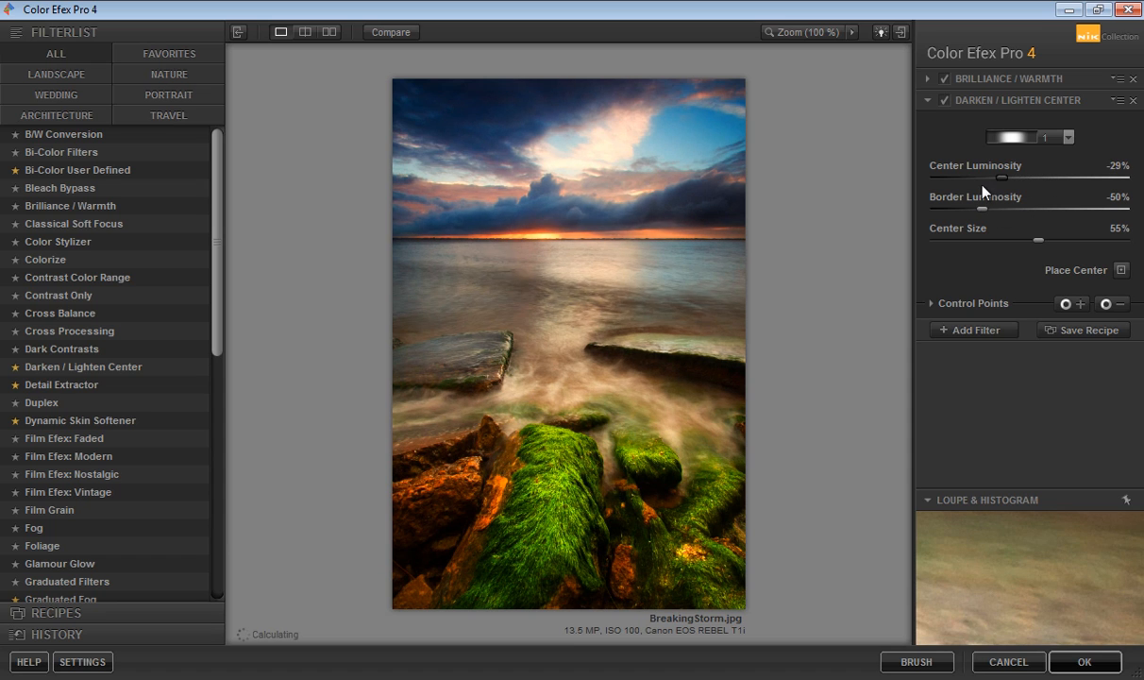
left_click_drag(1001, 177, 1043, 177)
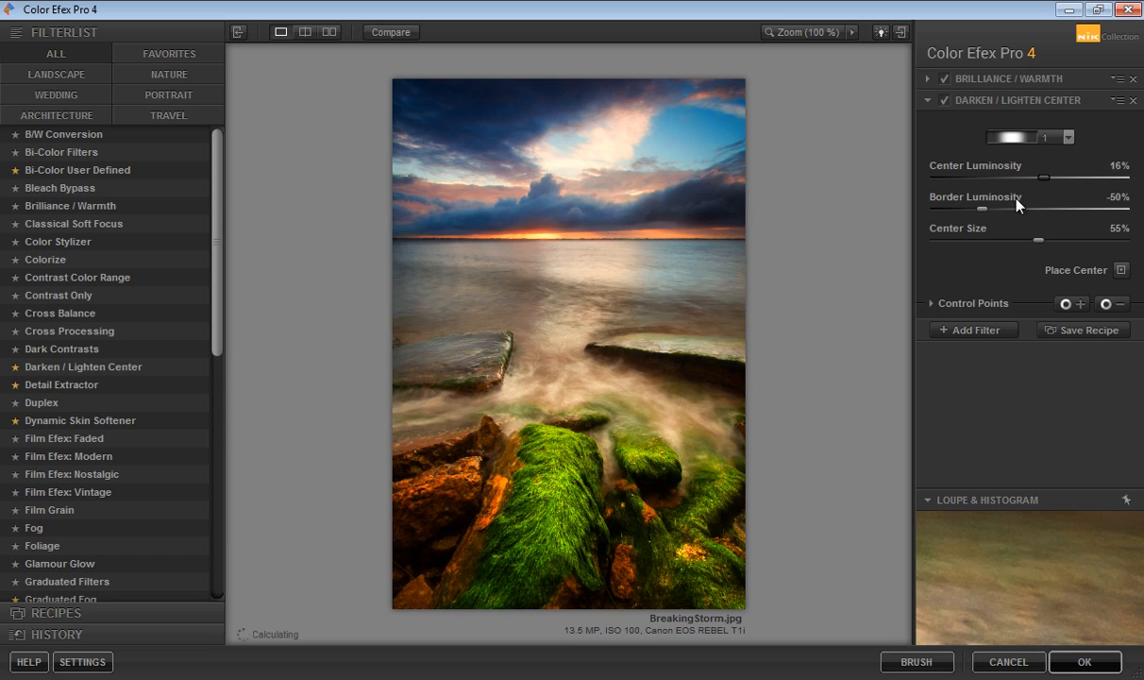
left_click_drag(1042, 177, 1028, 176)
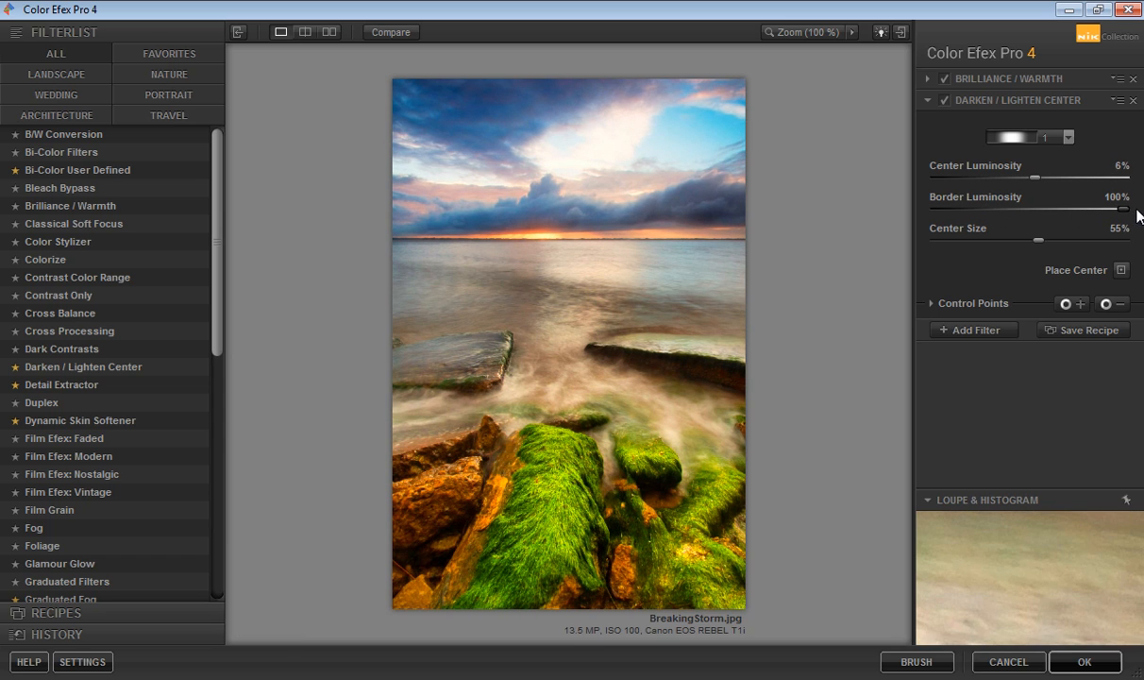
Step: Settle on 28% border luminosity and 9% center luminosity
left_click_drag(1123, 209, 1107, 209)
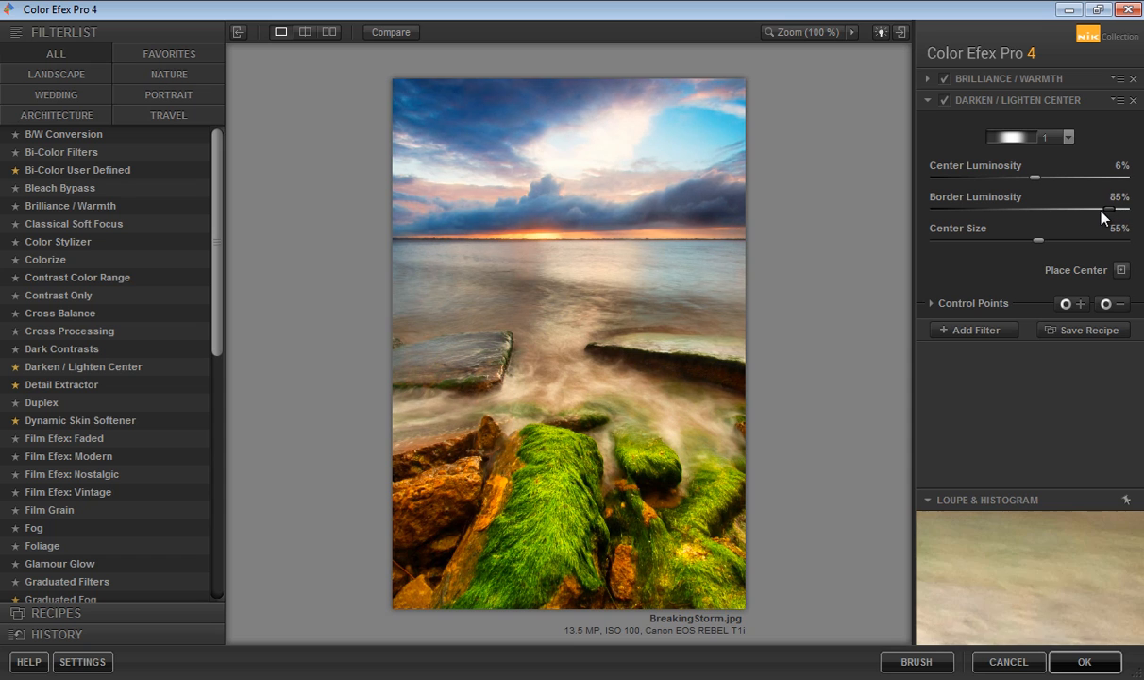
left_click_drag(1109, 209, 1065, 210)
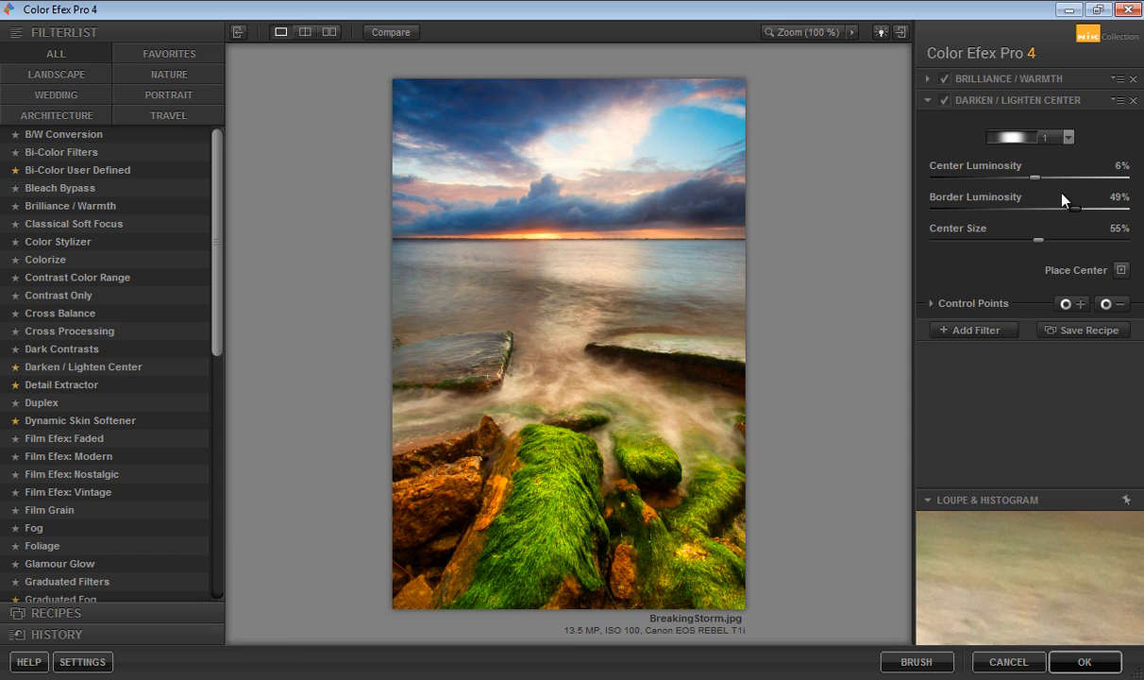
left_click_drag(1034, 177, 1046, 177)
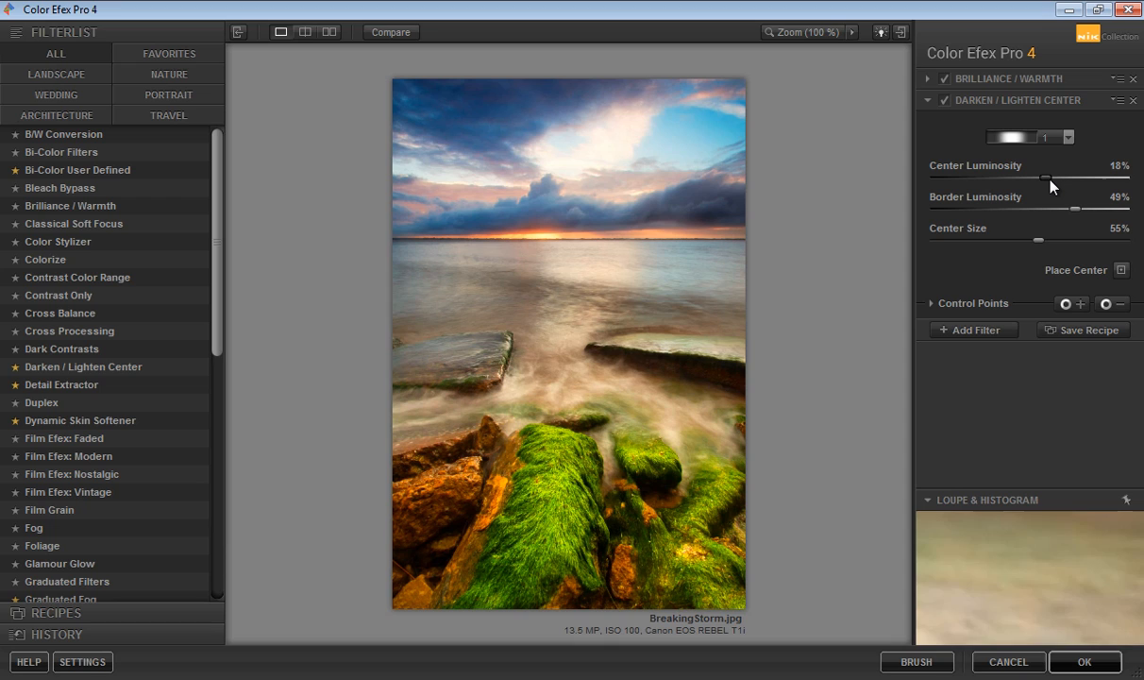
left_click_drag(1044, 178, 1053, 178)
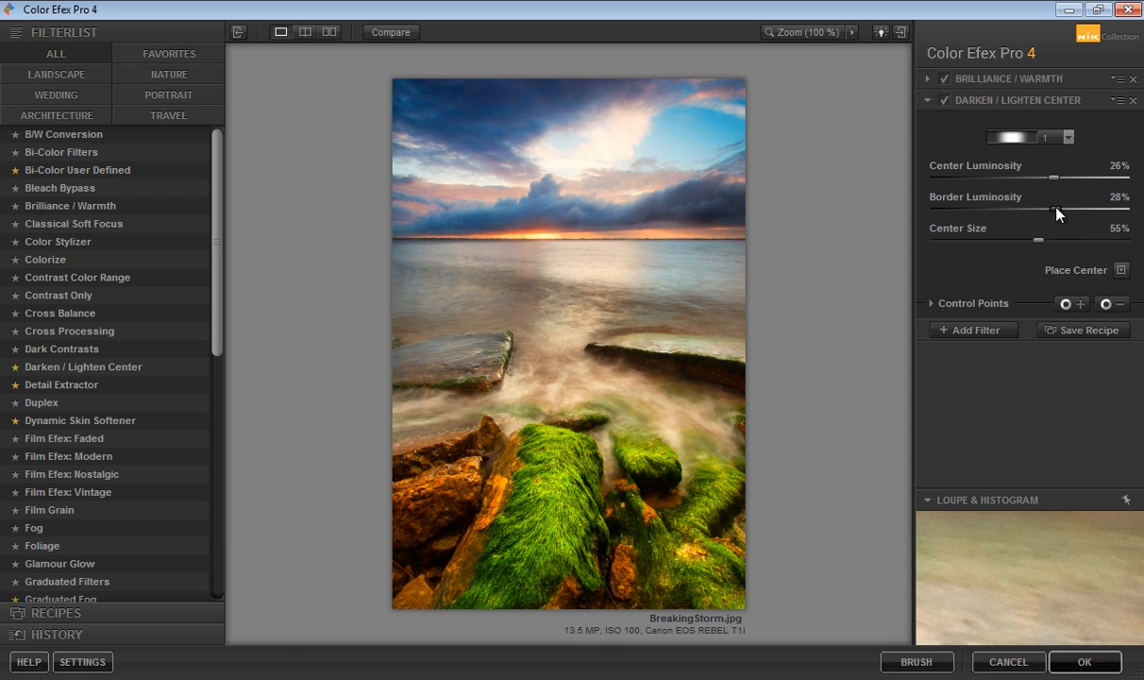
left_click_drag(1052, 178, 1062, 178)
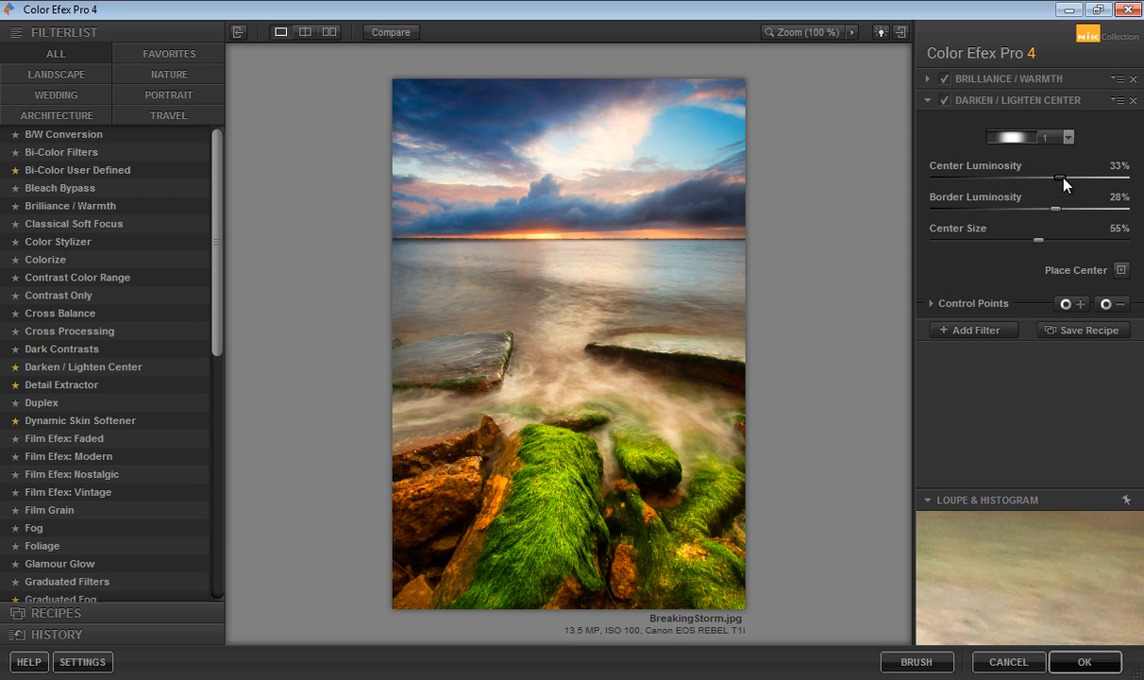
left_click_drag(1095, 177, 1034, 178)
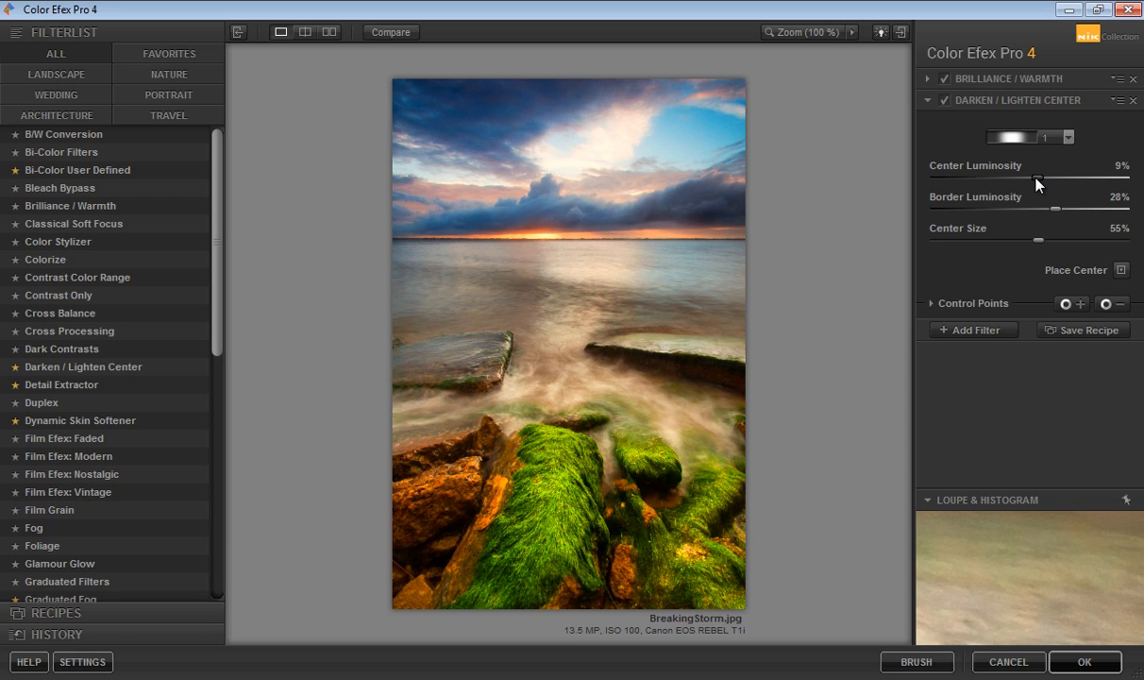
mouse_move(908, 314)
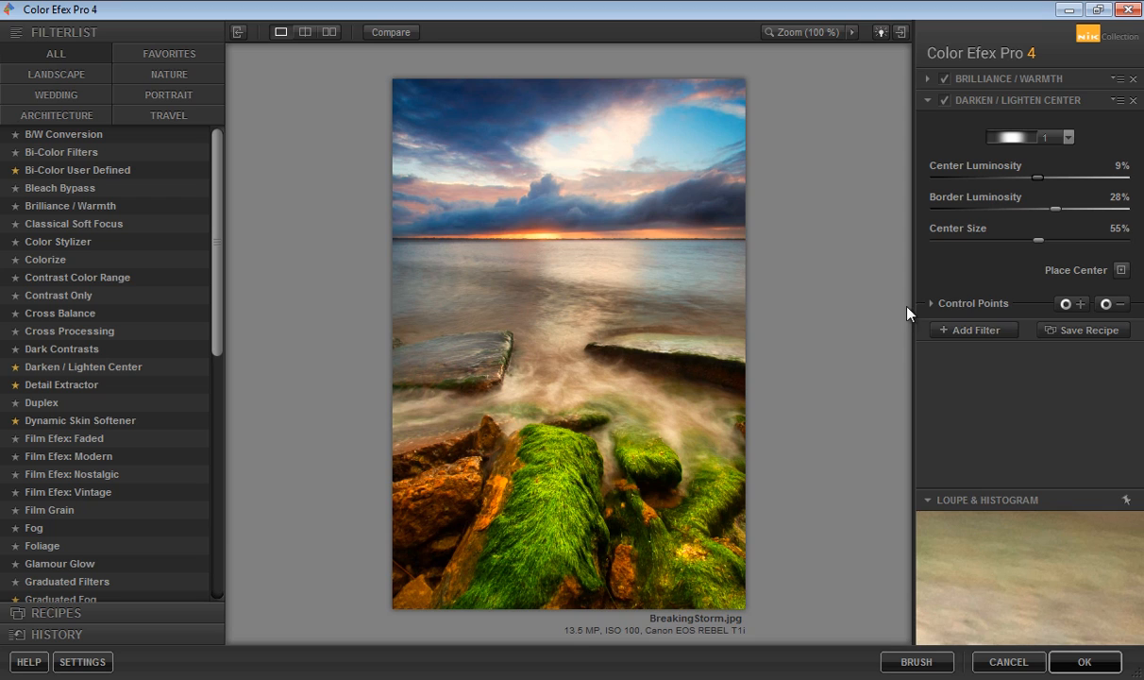
Step: Add a Classical Soft Focus filter, try another method, then choose Method 1
left_click(972, 329)
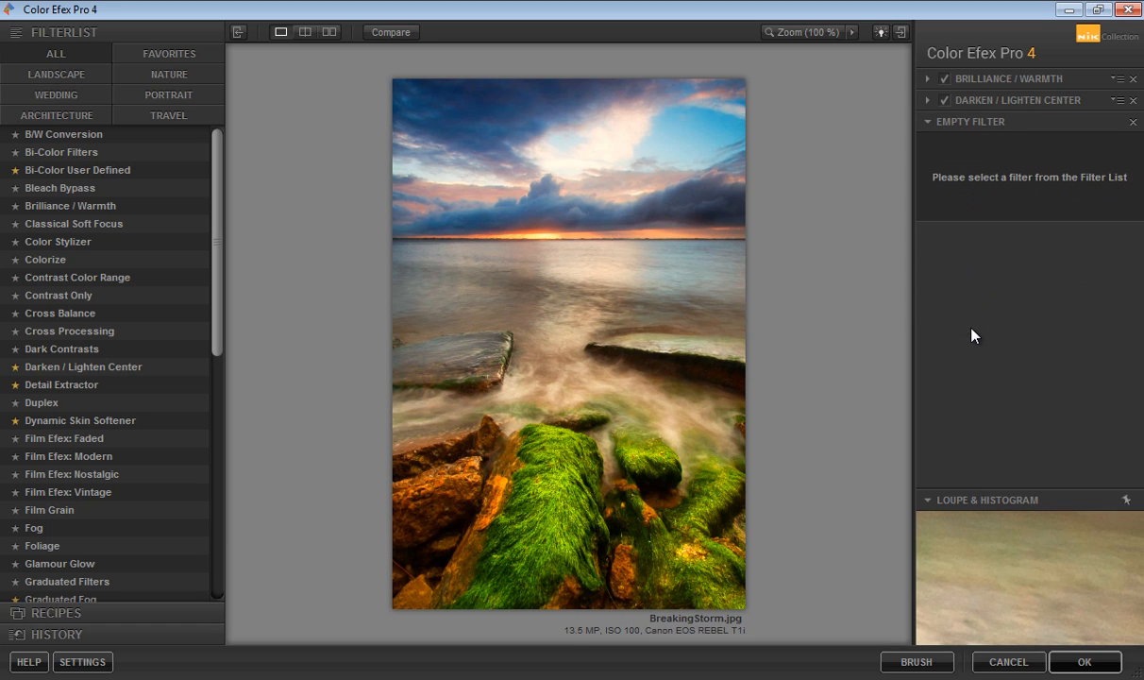
left_click(73, 223)
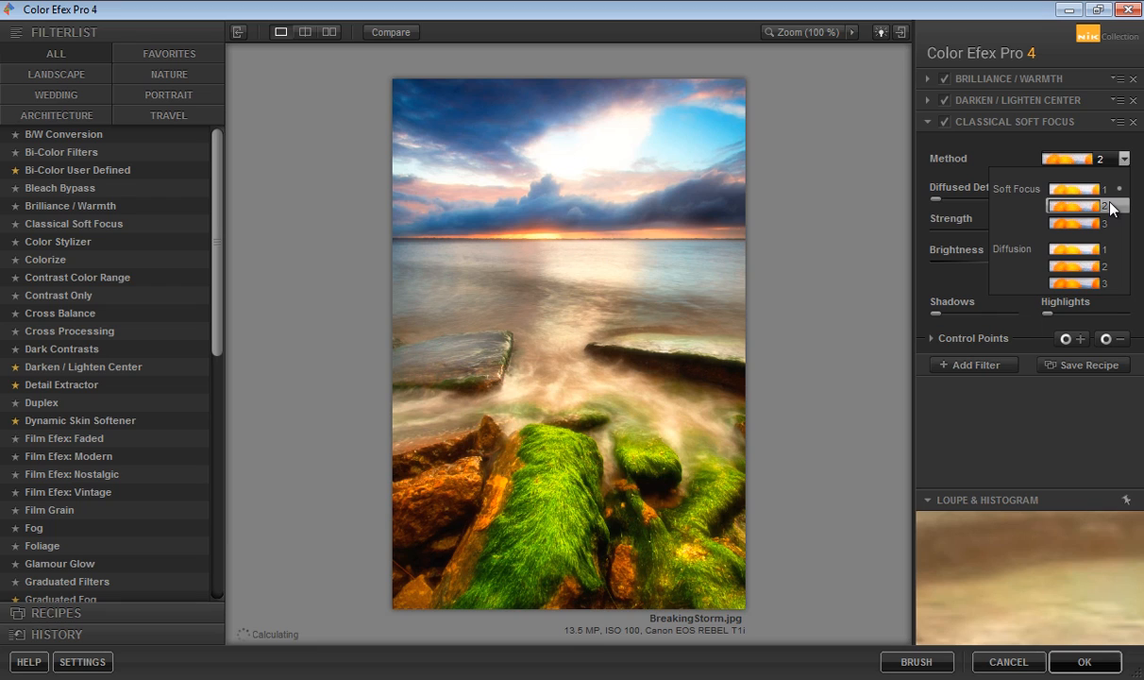
left_click(1076, 223)
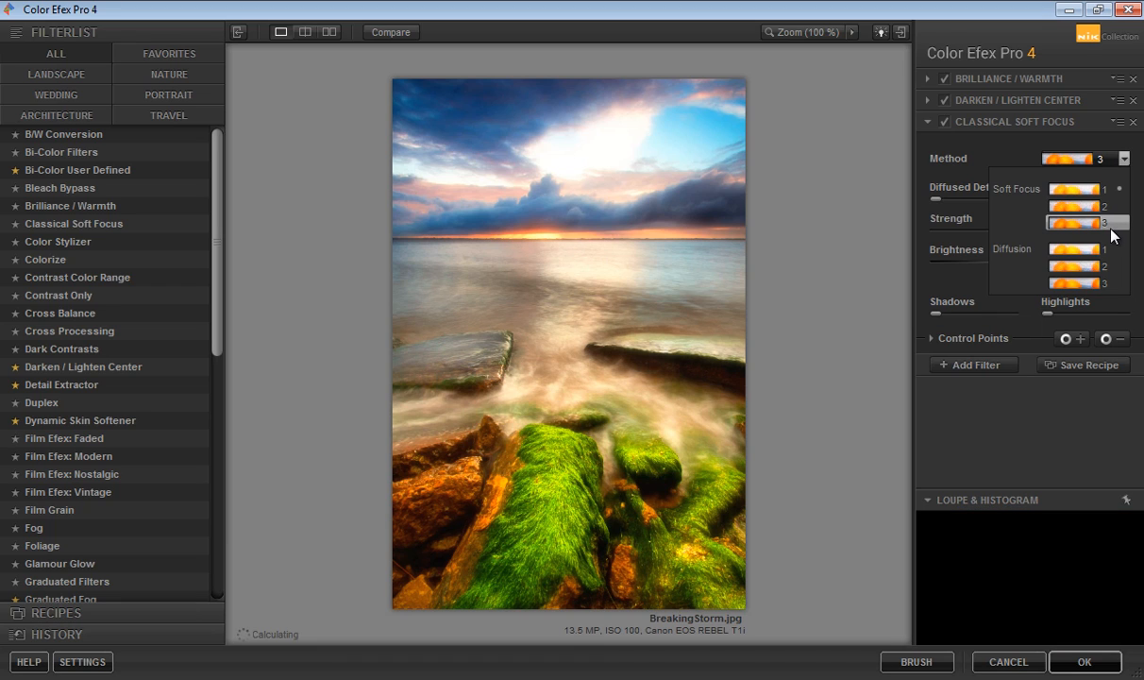
left_click(1073, 189)
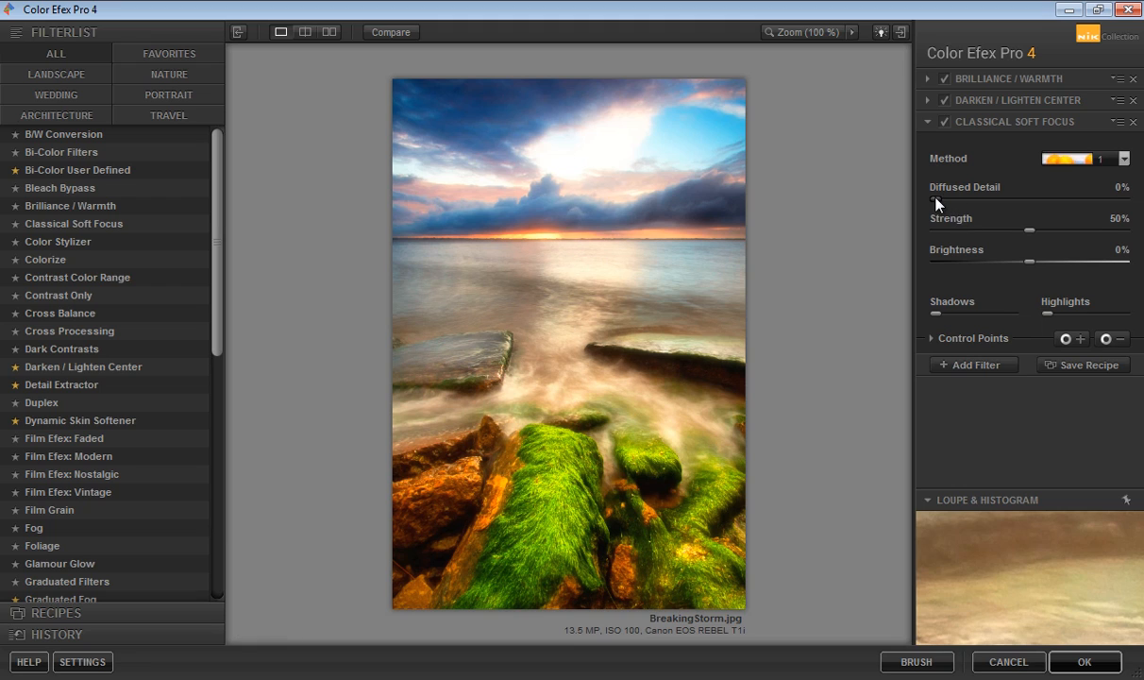
Step: Set 35% diffused detail, 57% strength and -10% brightness, then apply the filter stack
left_click_drag(935, 202, 993, 201)
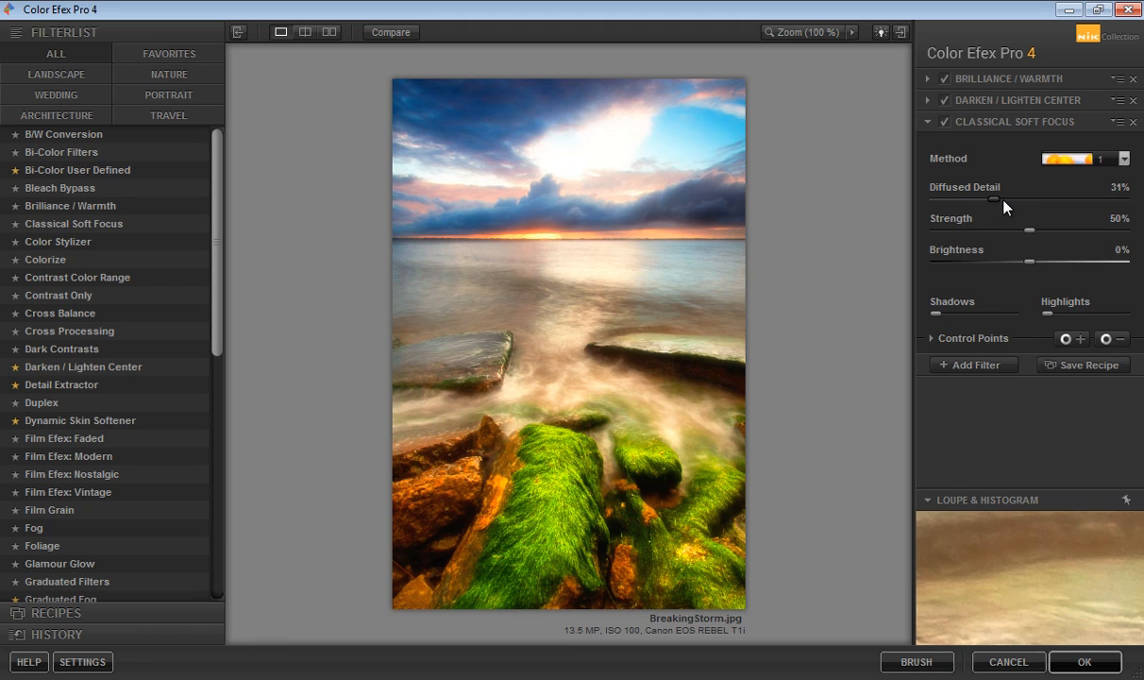
left_click_drag(994, 199, 1020, 199)
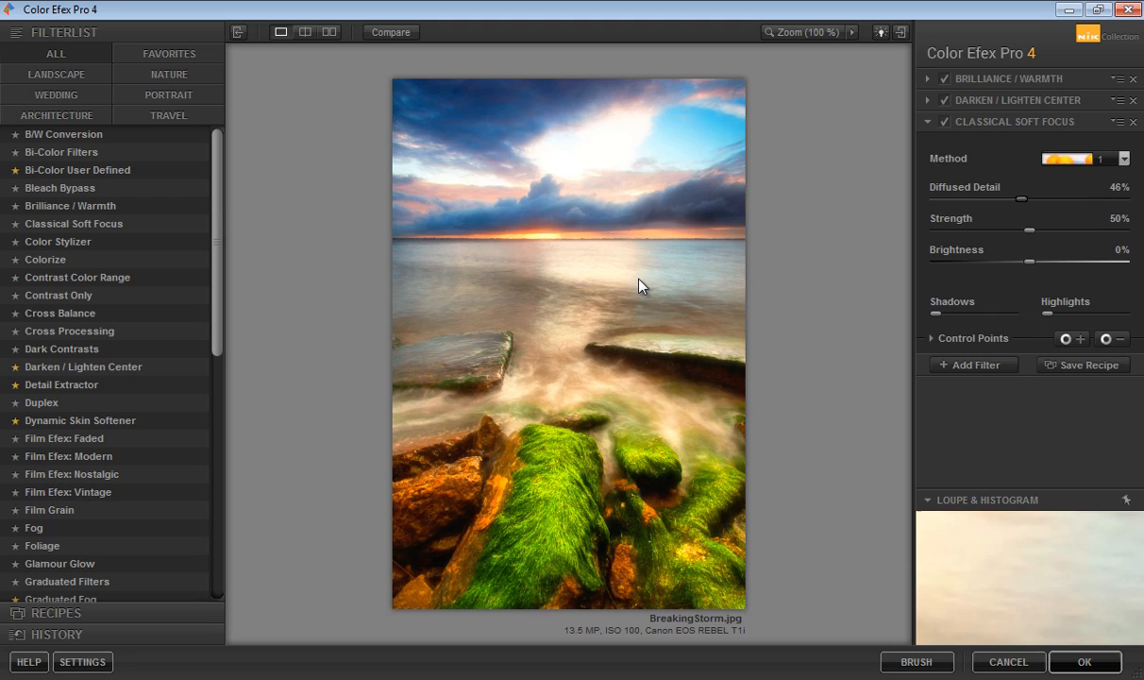
mouse_move(646, 430)
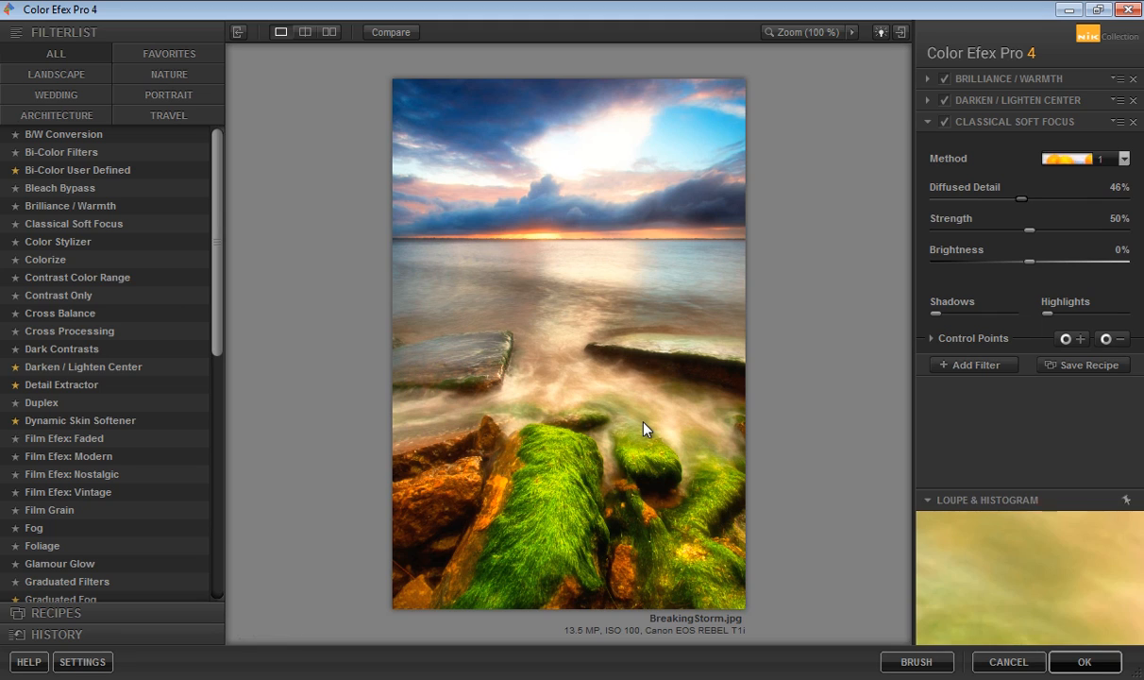
mouse_move(1029, 289)
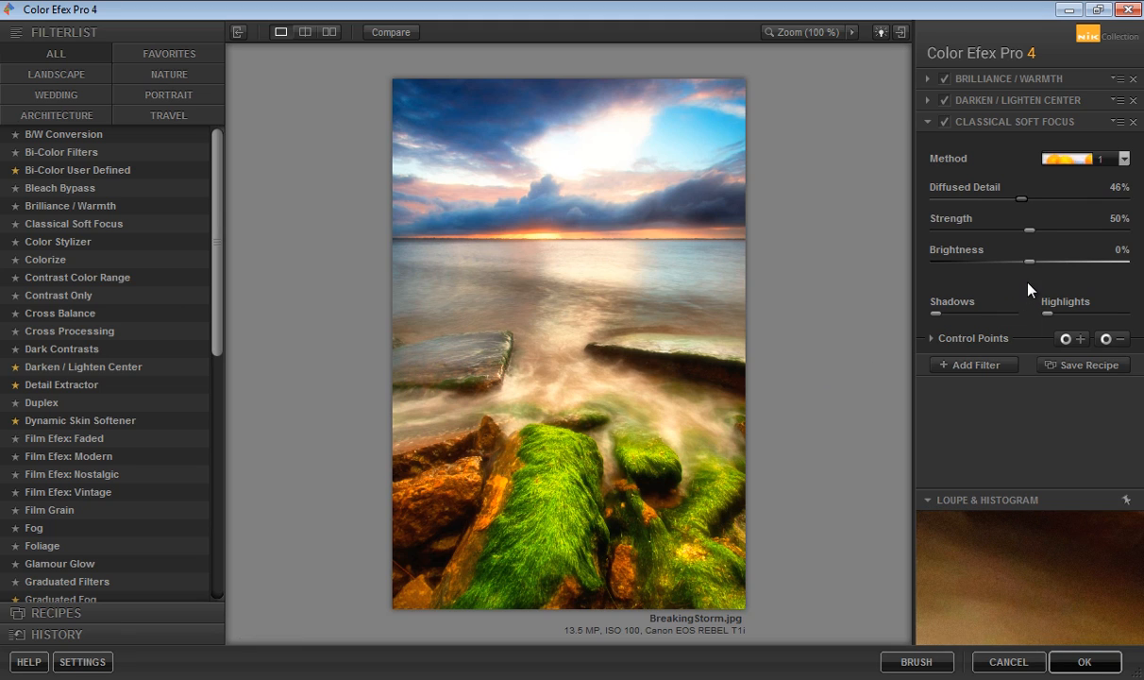
left_click_drag(1020, 199, 1003, 199)
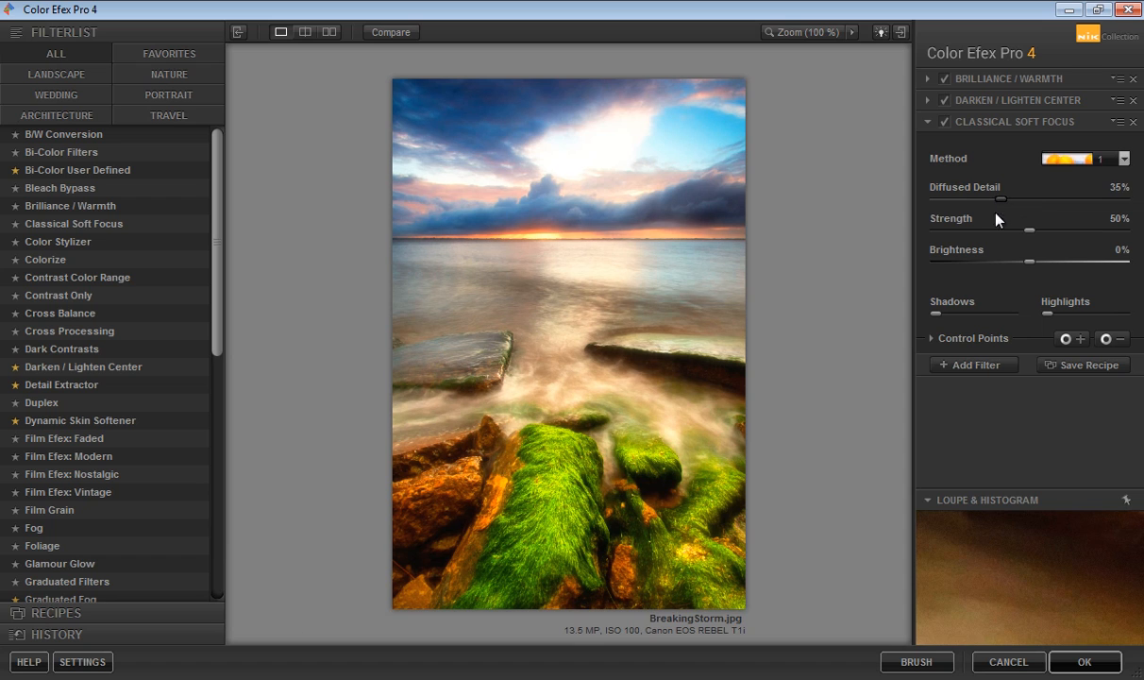
left_click_drag(1028, 262, 1010, 261)
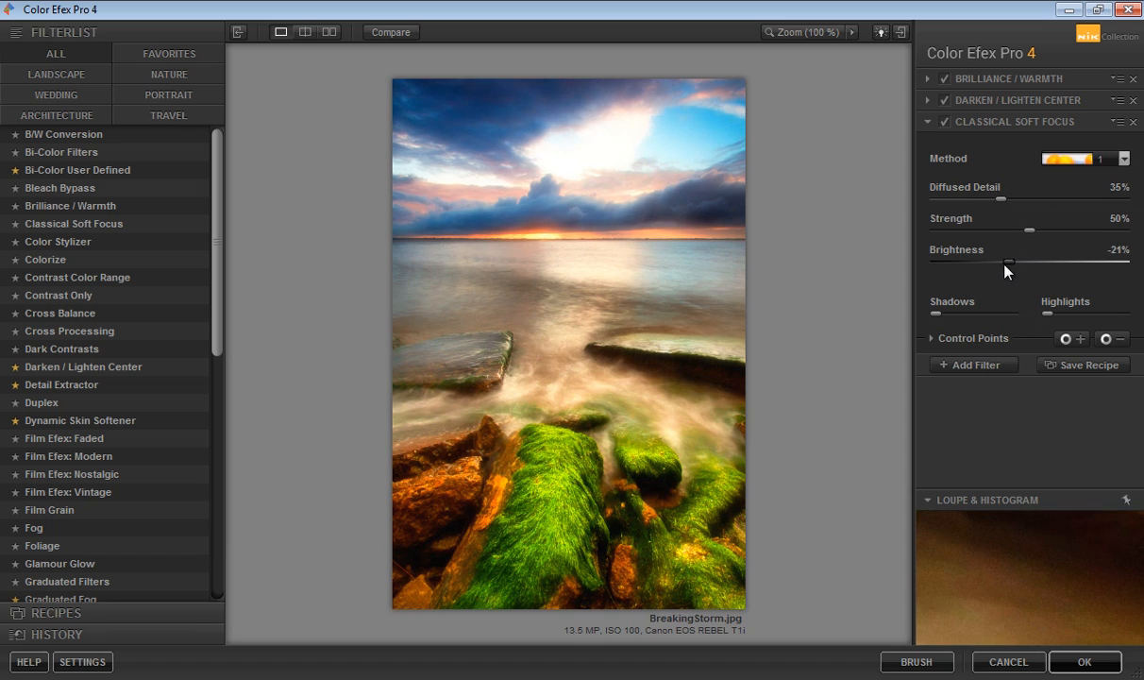
left_click_drag(1010, 261, 1015, 261)
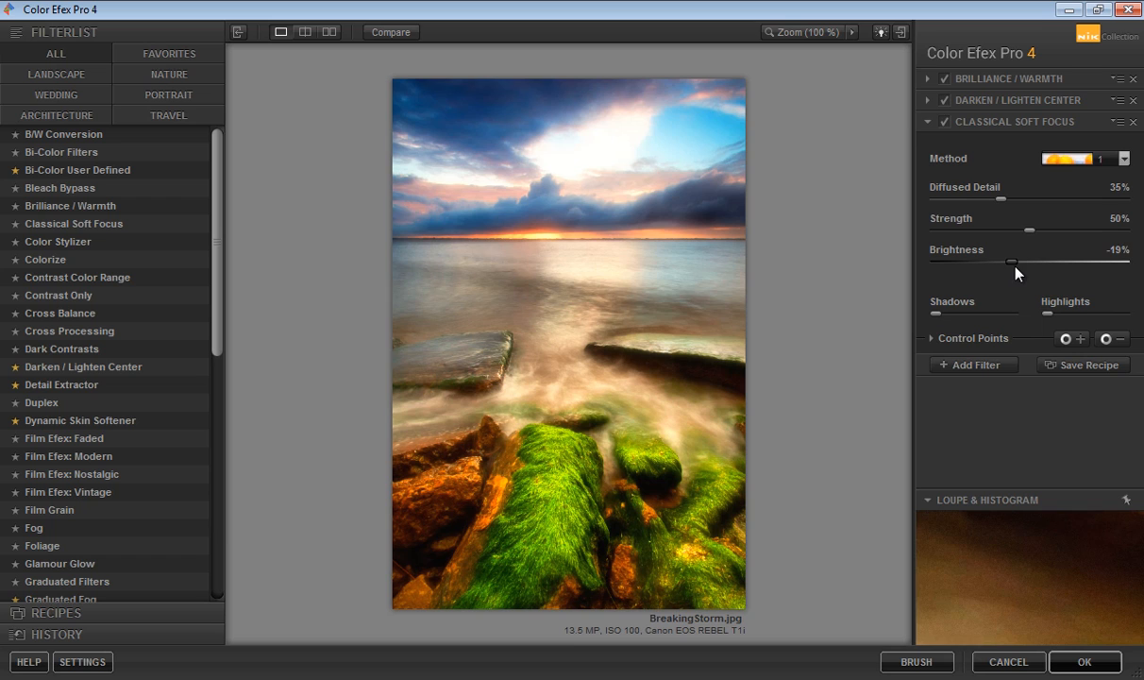
left_click_drag(1029, 230, 1038, 231)
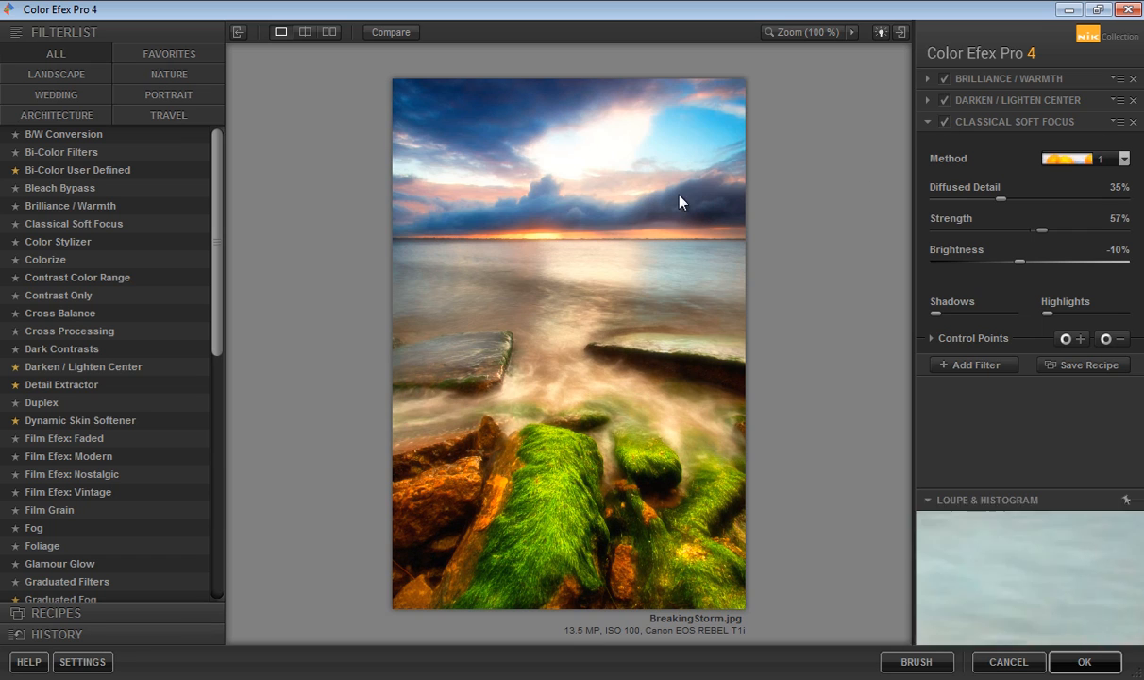
left_click(1084, 661)
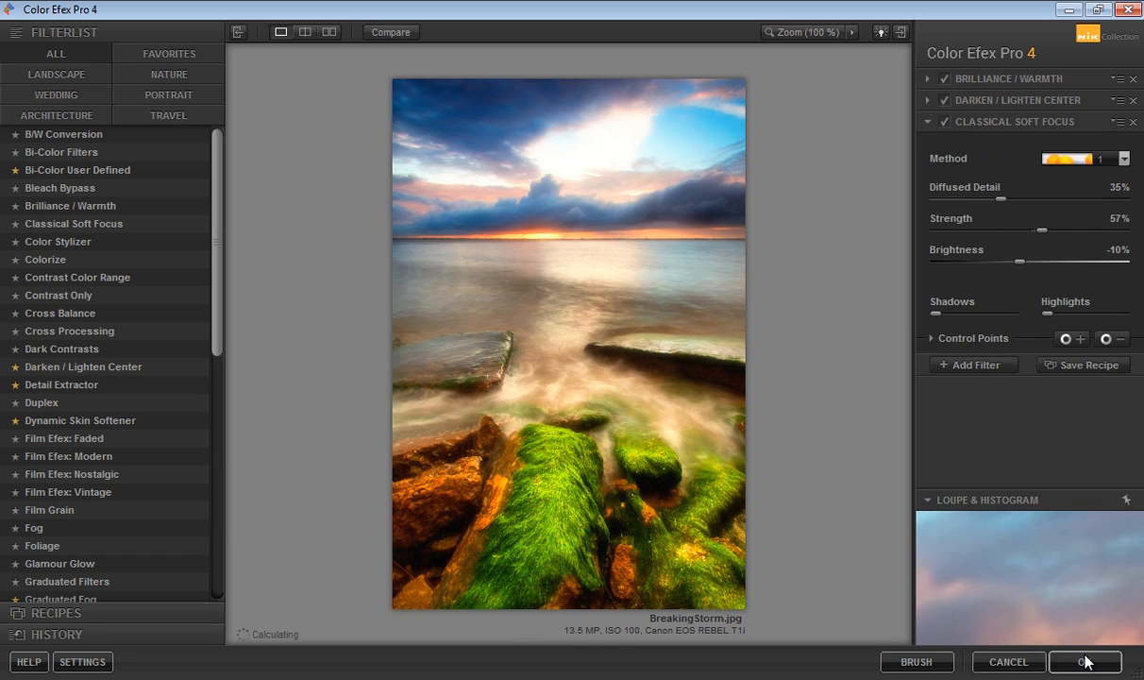
Step: Finish rendering, then hide and show the Color Efex Pro 4 layer to compare before and after
left_click(1085, 661)
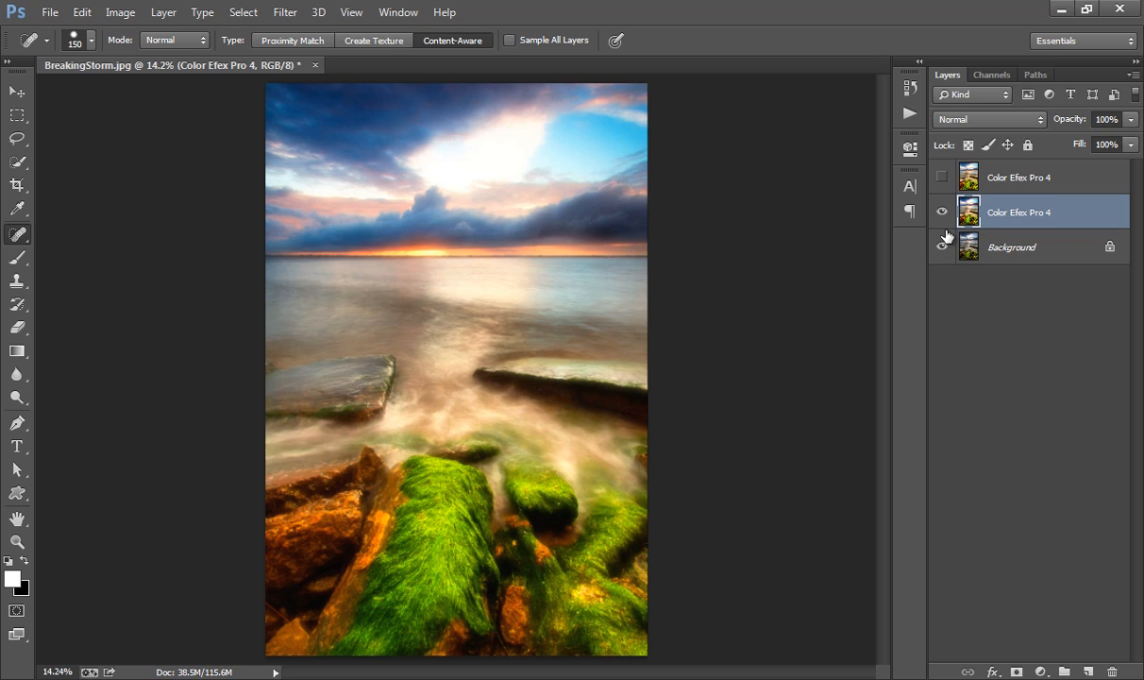
mouse_move(942, 211)
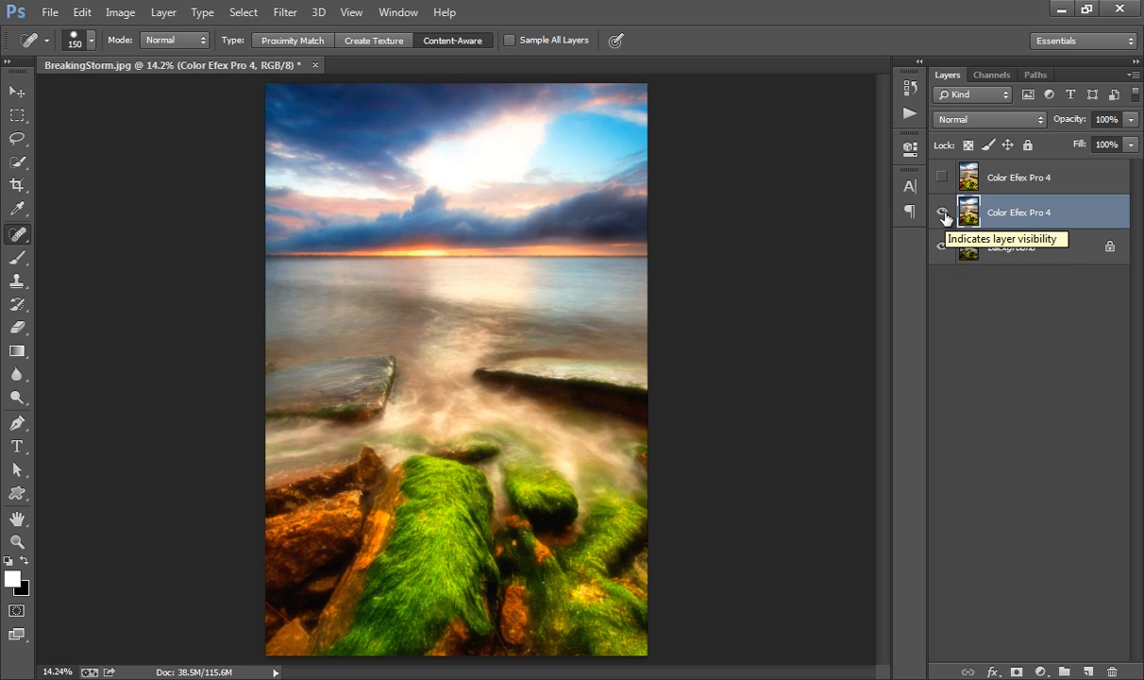
left_click(941, 211)
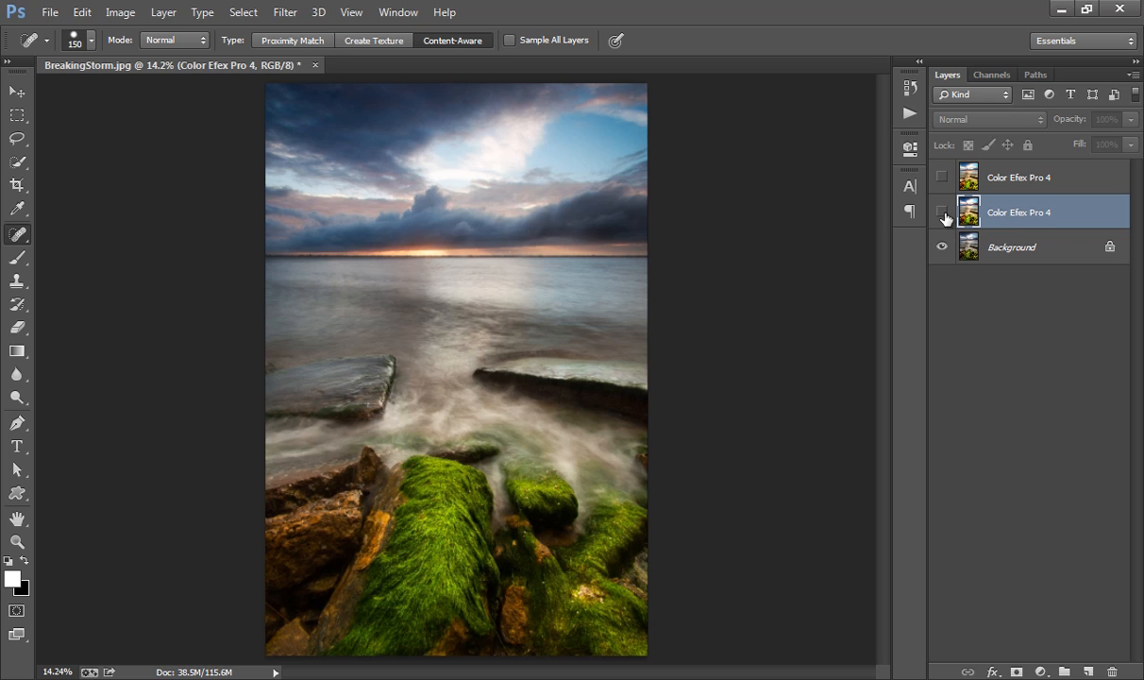
left_click(941, 211)
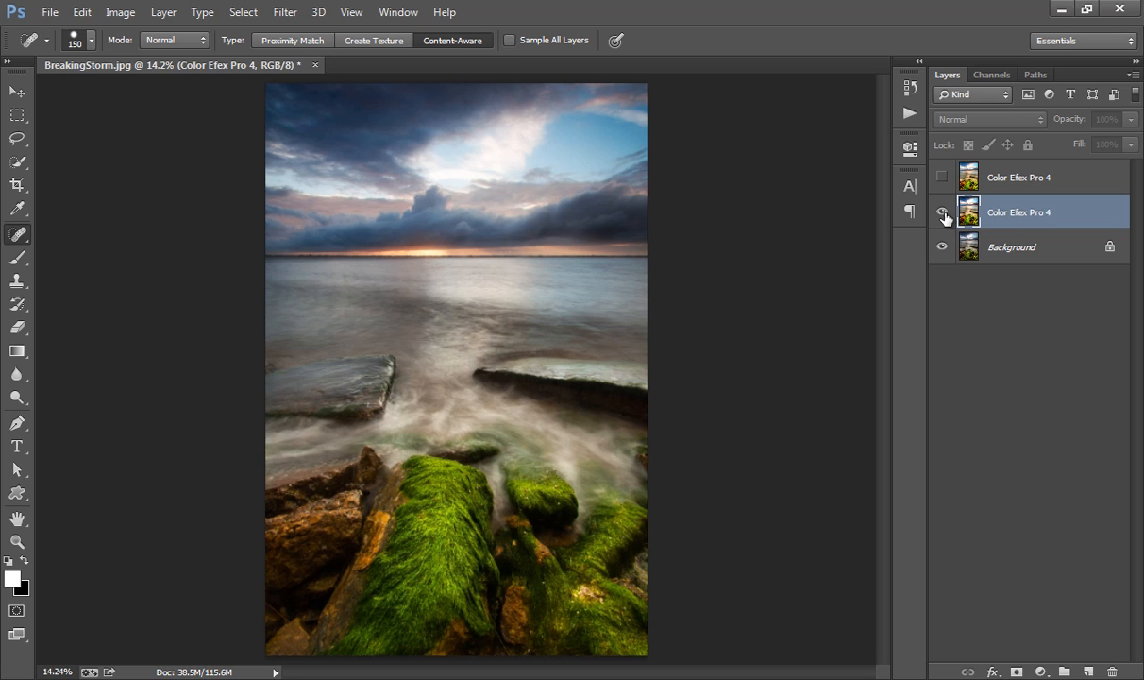
left_click(941, 212)
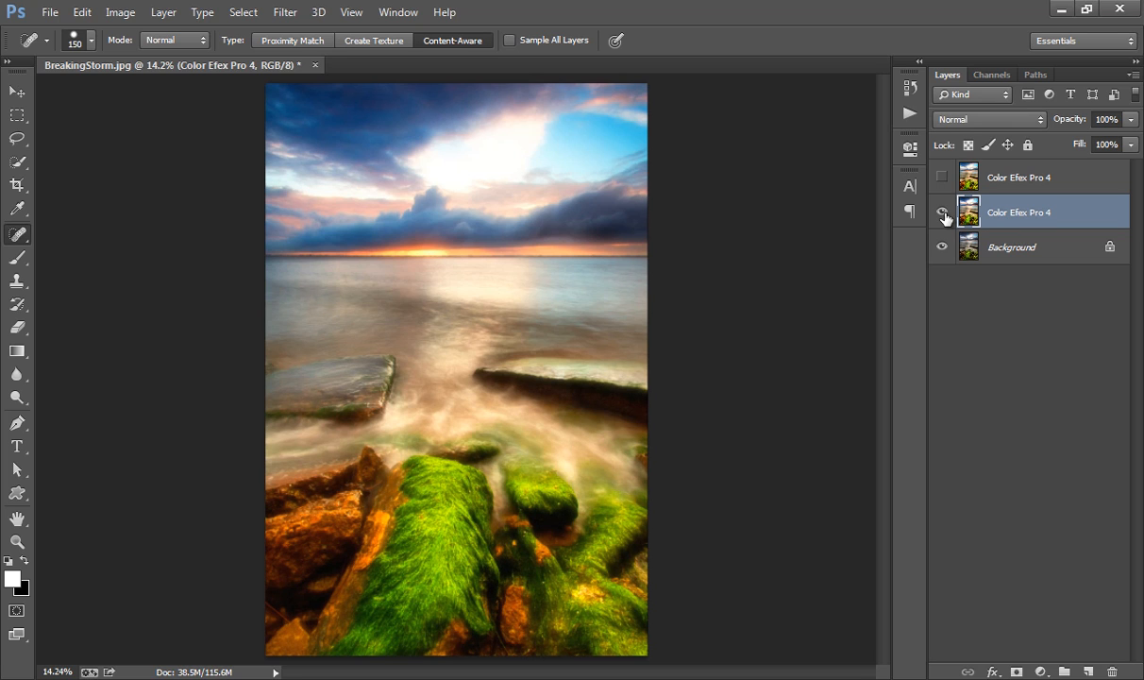
left_click(941, 211)
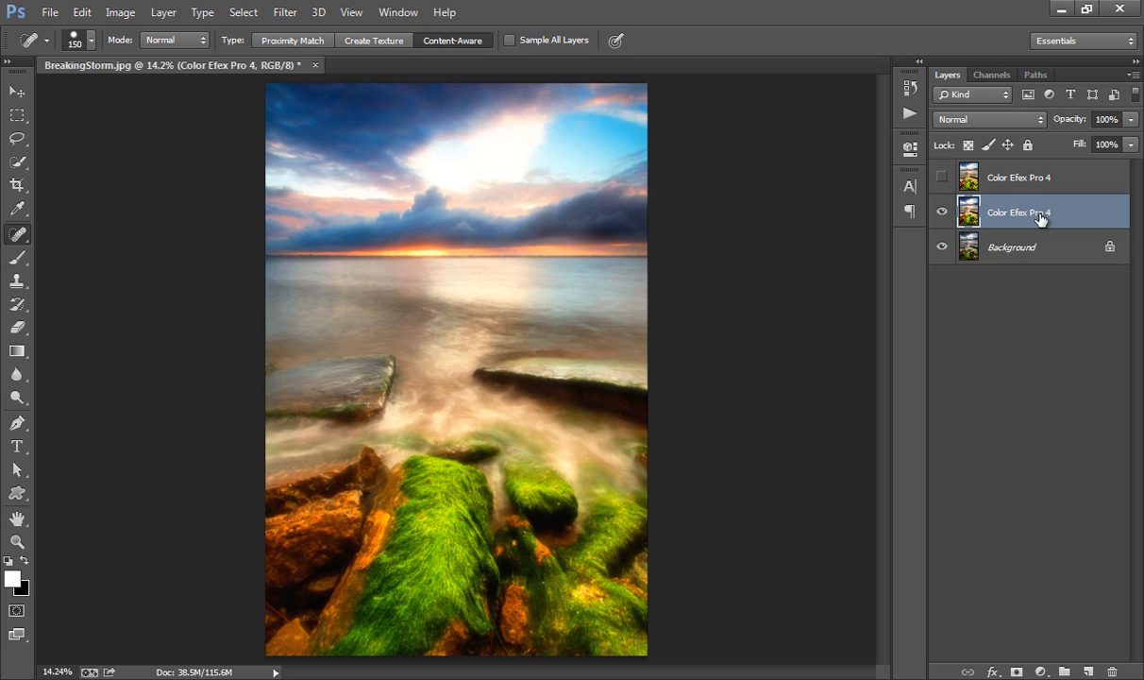
mouse_move(1039, 217)
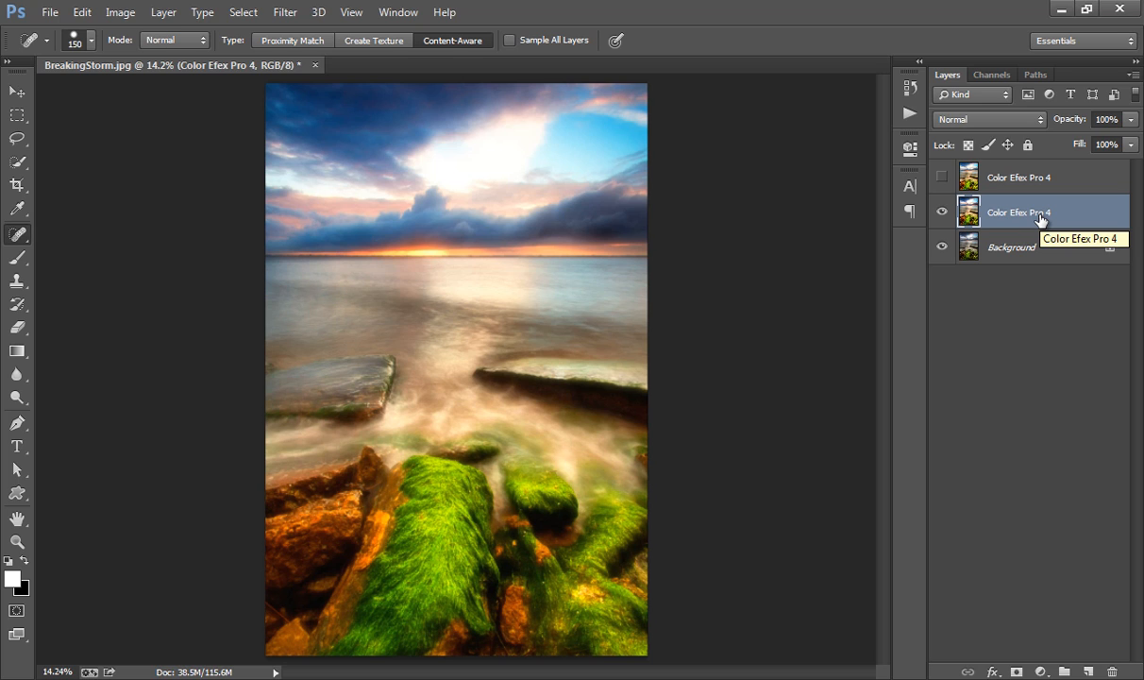
mouse_move(956, 229)
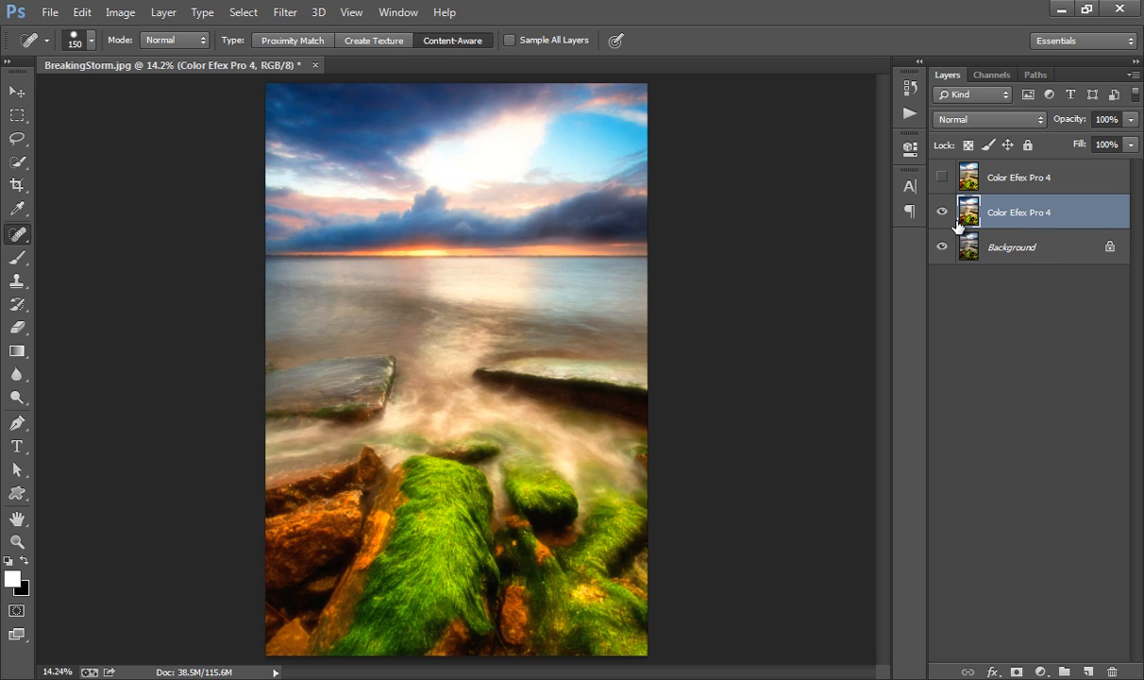
mouse_move(941, 211)
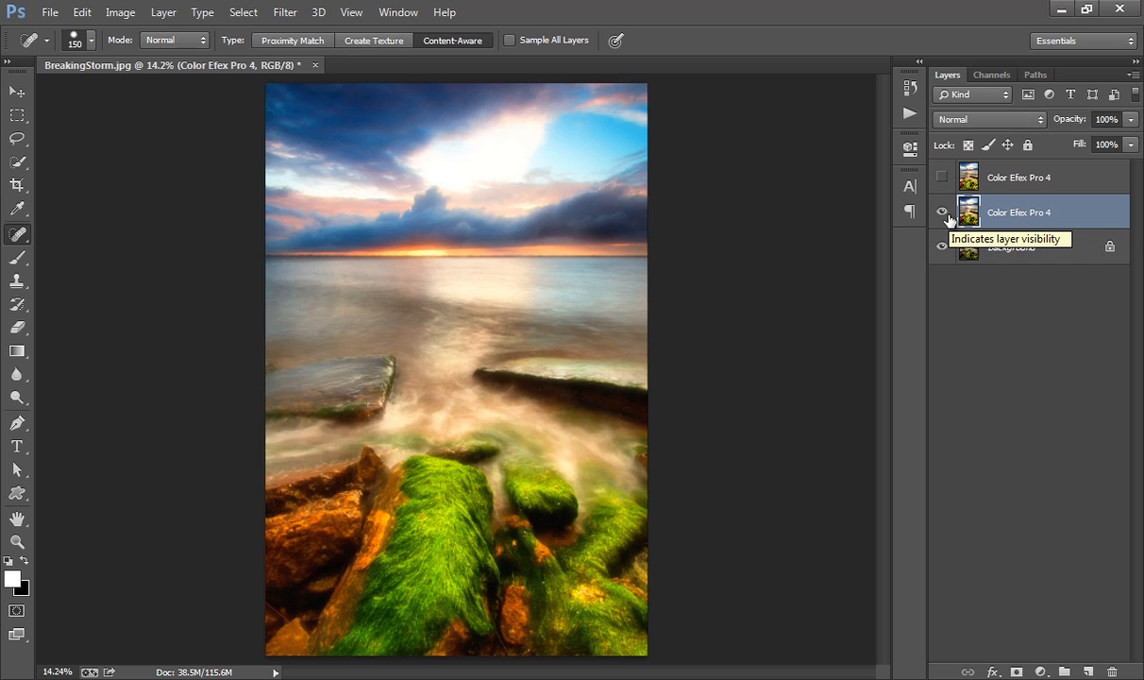